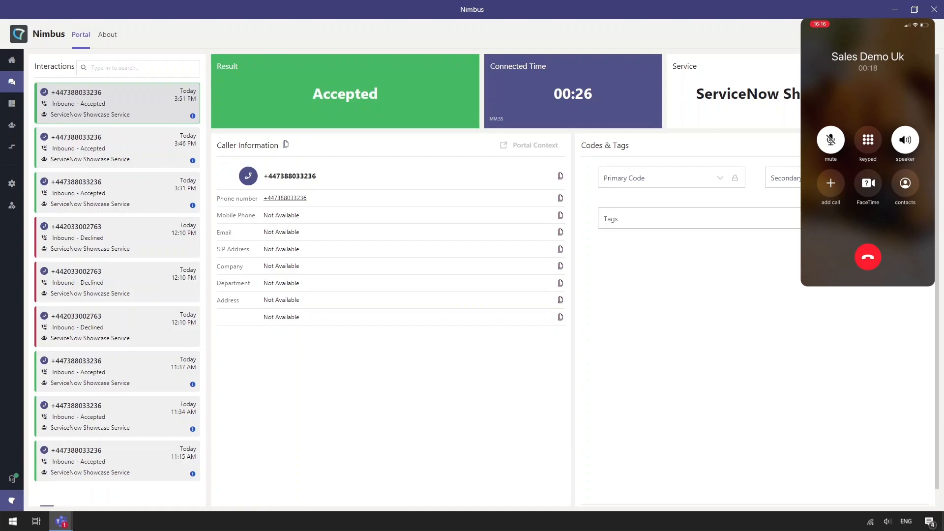
- Open the phone keypad on the accepted call and press 1 to raise a new ticket
left_click(867, 142)
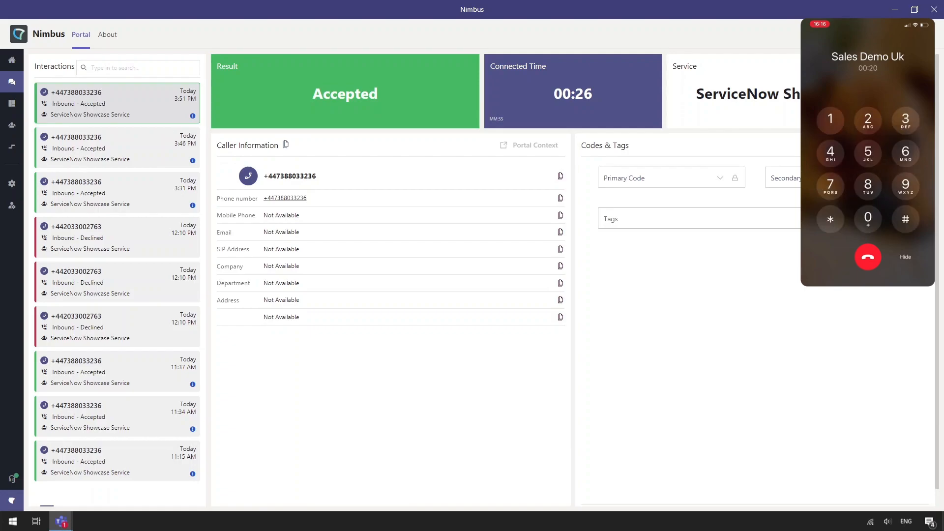
left_click(829, 119)
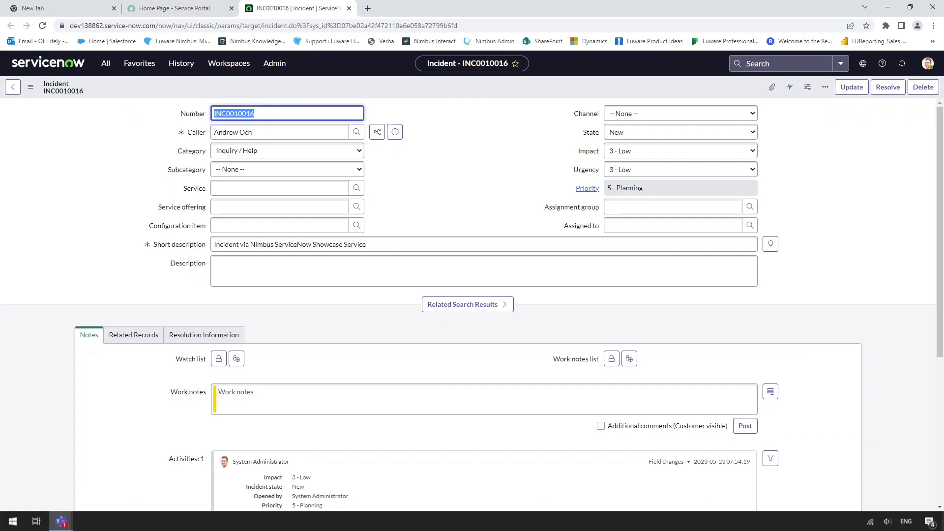
mouse_move(215, 290)
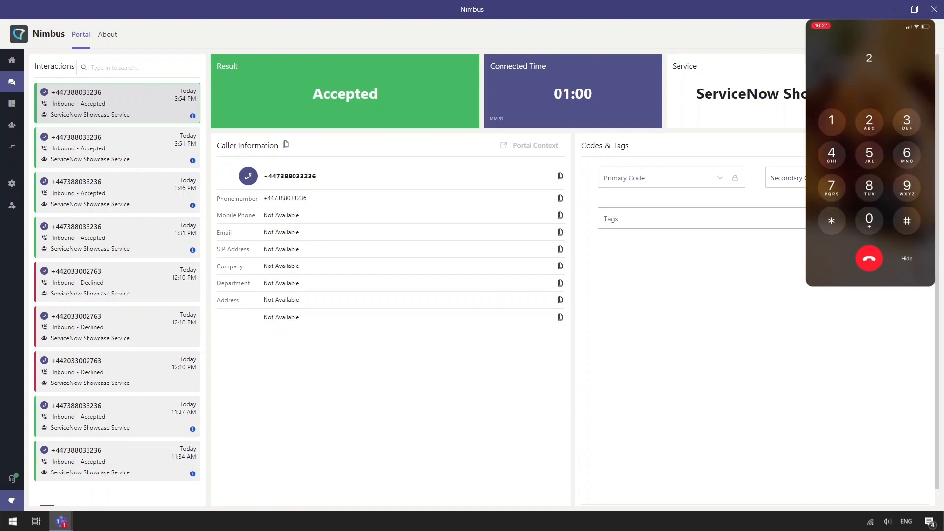
- Press 2 for an existing ticket and key in the seven-digit ticket number
left_click(869, 121)
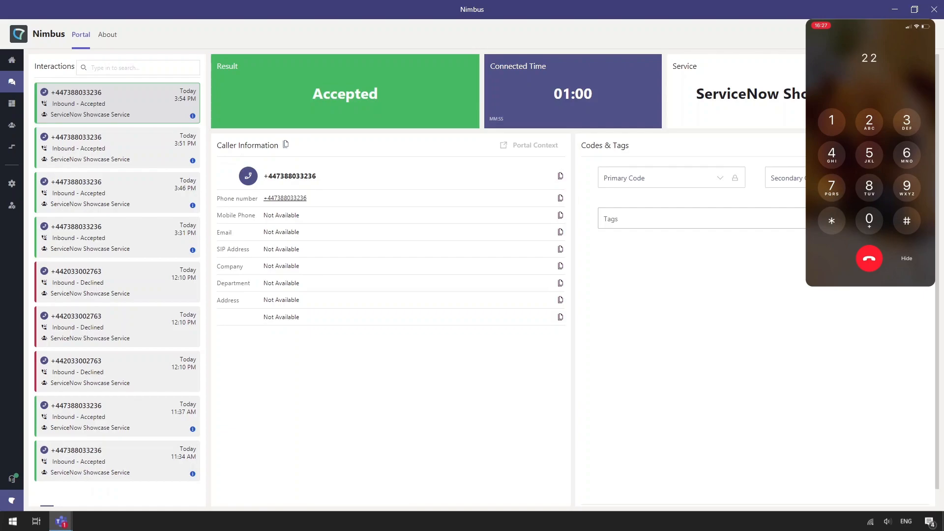
left_click(869, 220)
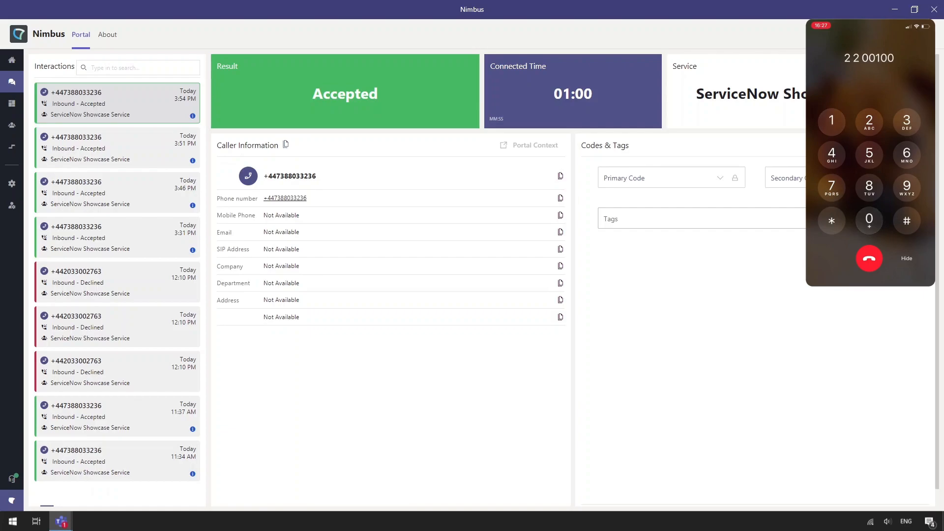
left_click(906, 155)
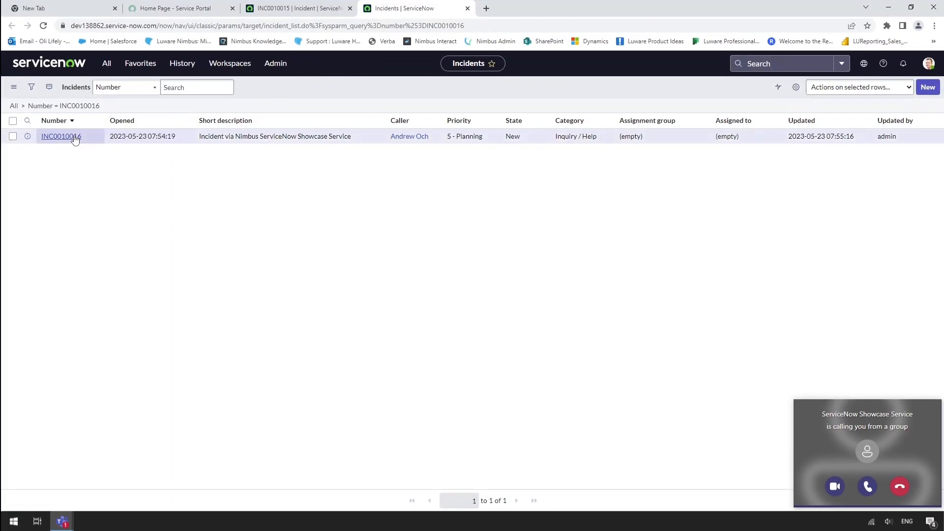
- Open incident INC0010016 from the filtered ServiceNow results
left_click(60, 136)
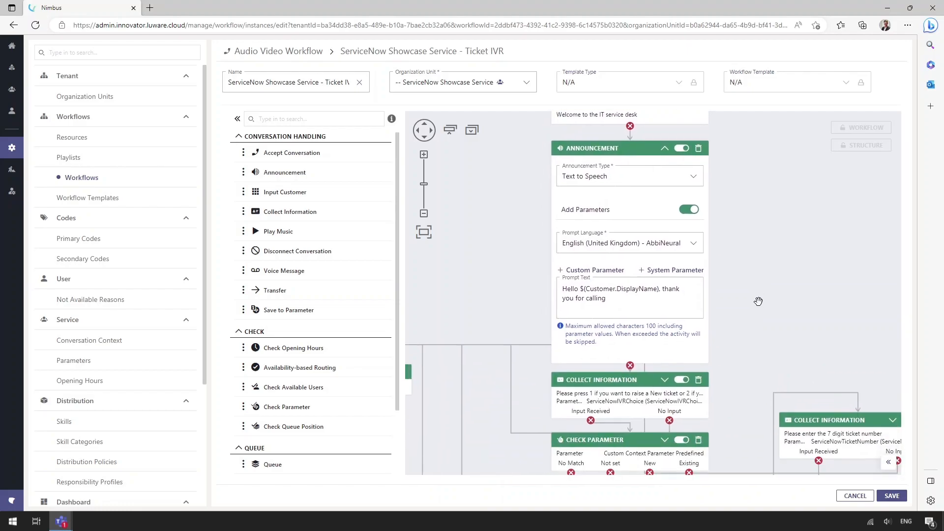
mouse_move(679, 173)
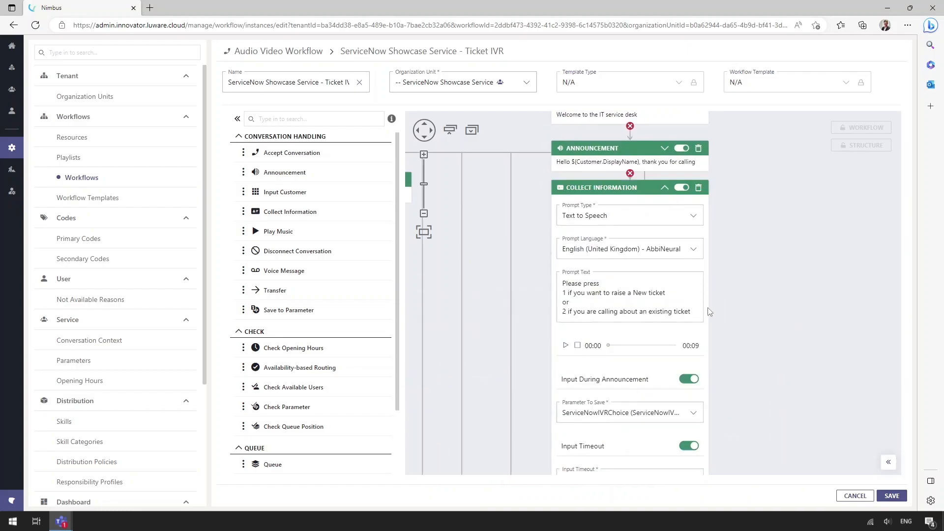
- Scroll through the Ticket IVR workflow steps and collapse the Check Parameter details
scroll("down", 3)
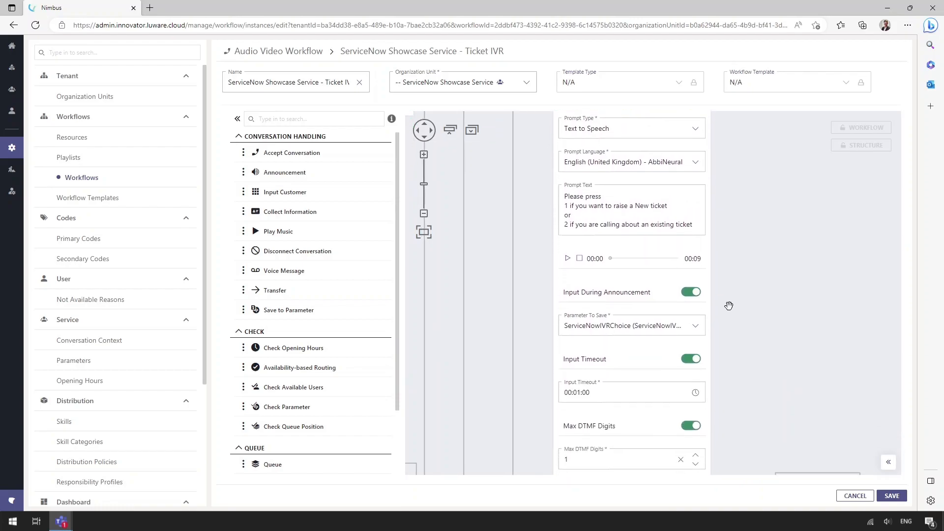
scroll("down", 3)
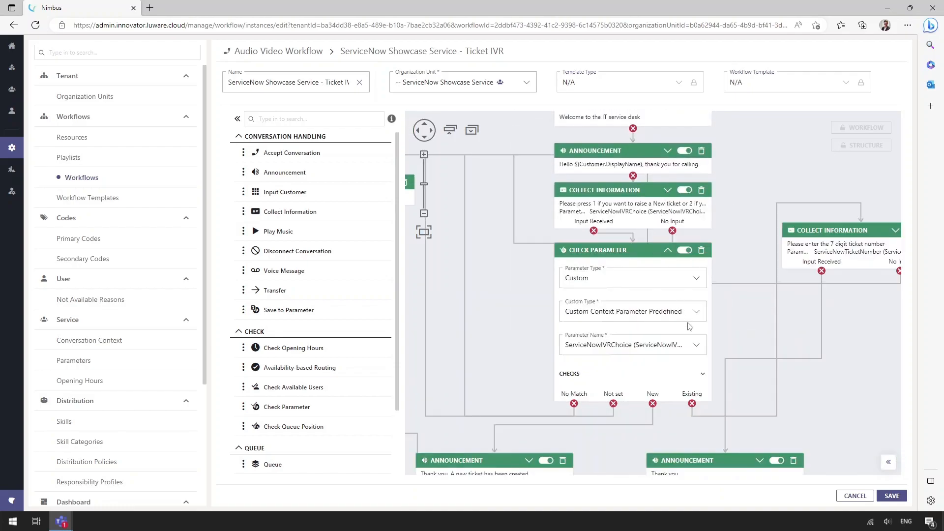
mouse_move(726, 314)
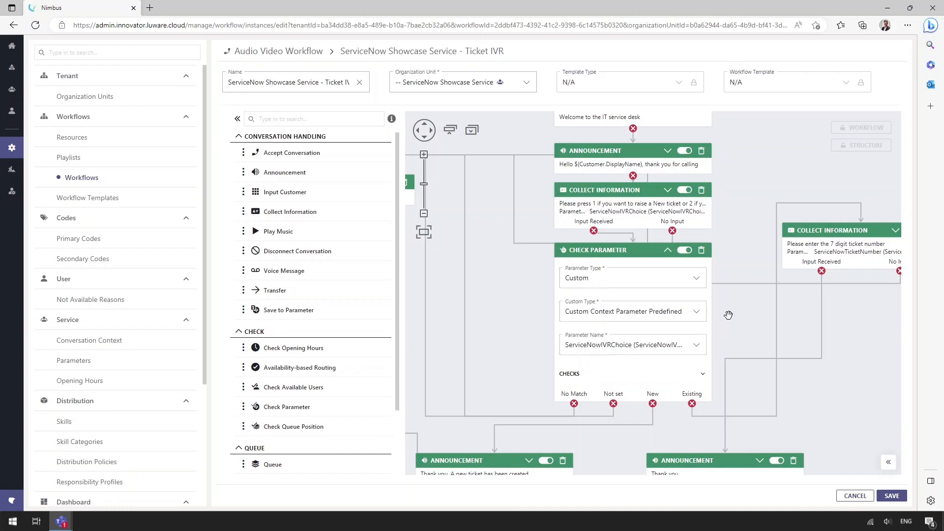
left_click(667, 249)
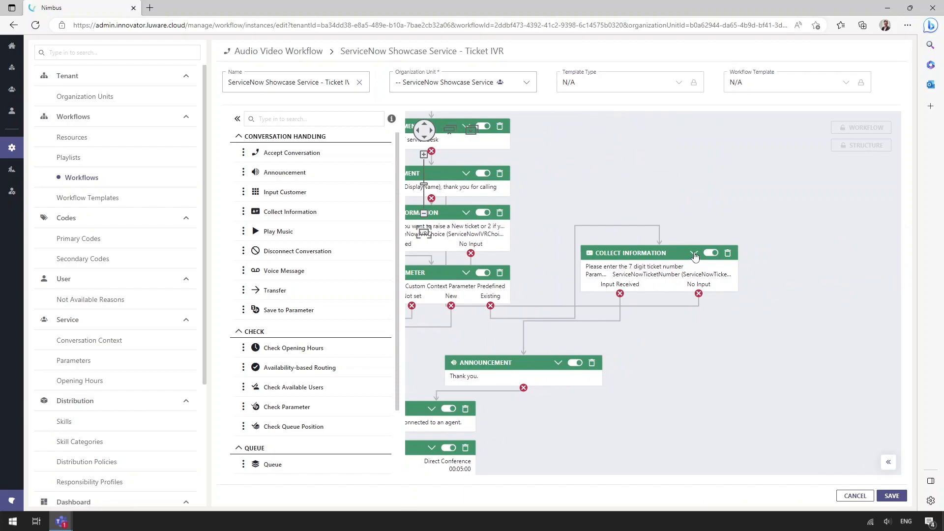
left_click(694, 252)
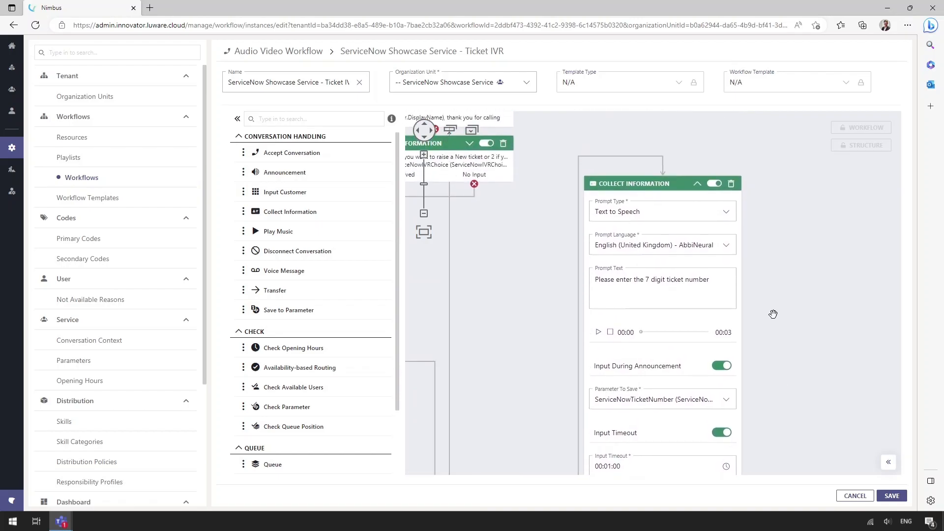
left_click(696, 184)
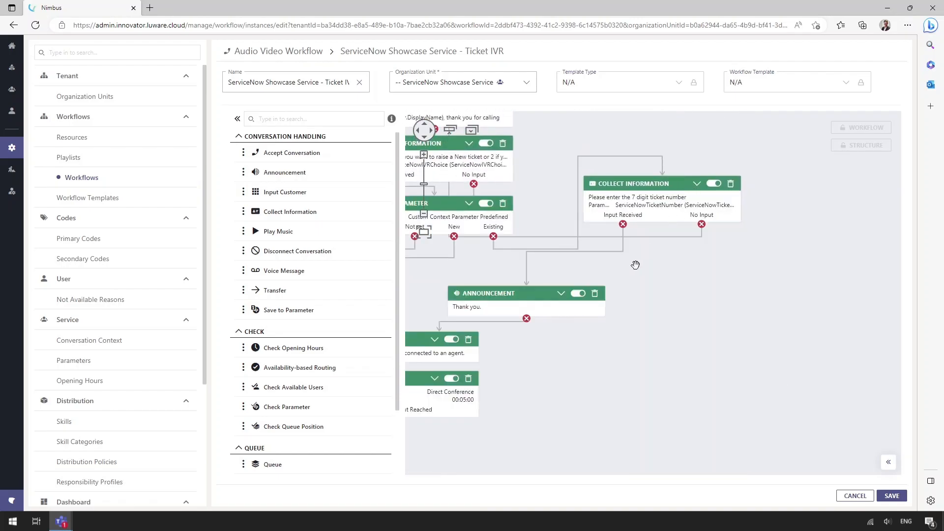